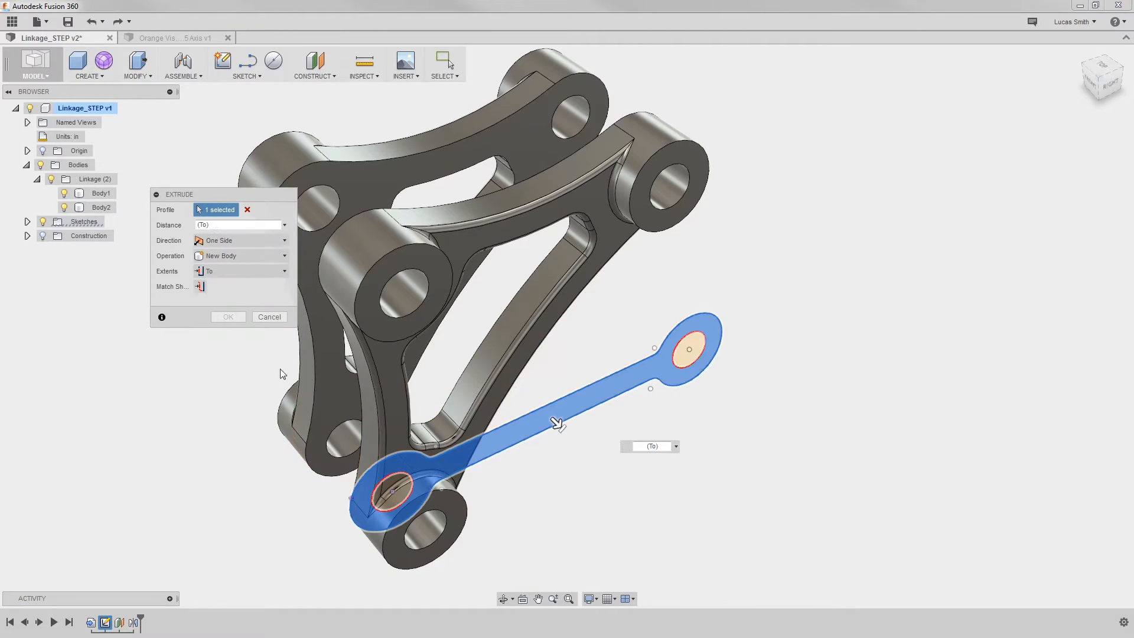
Extrude the link profile into a body and turn it into its own component.
click(228, 317)
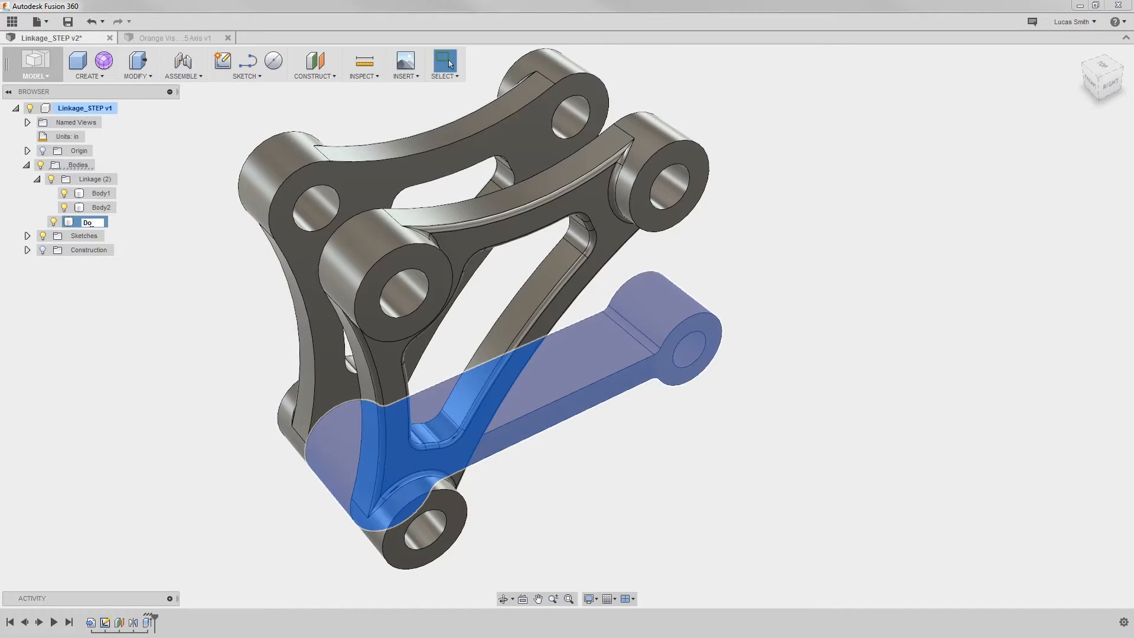
right_click(87, 222)
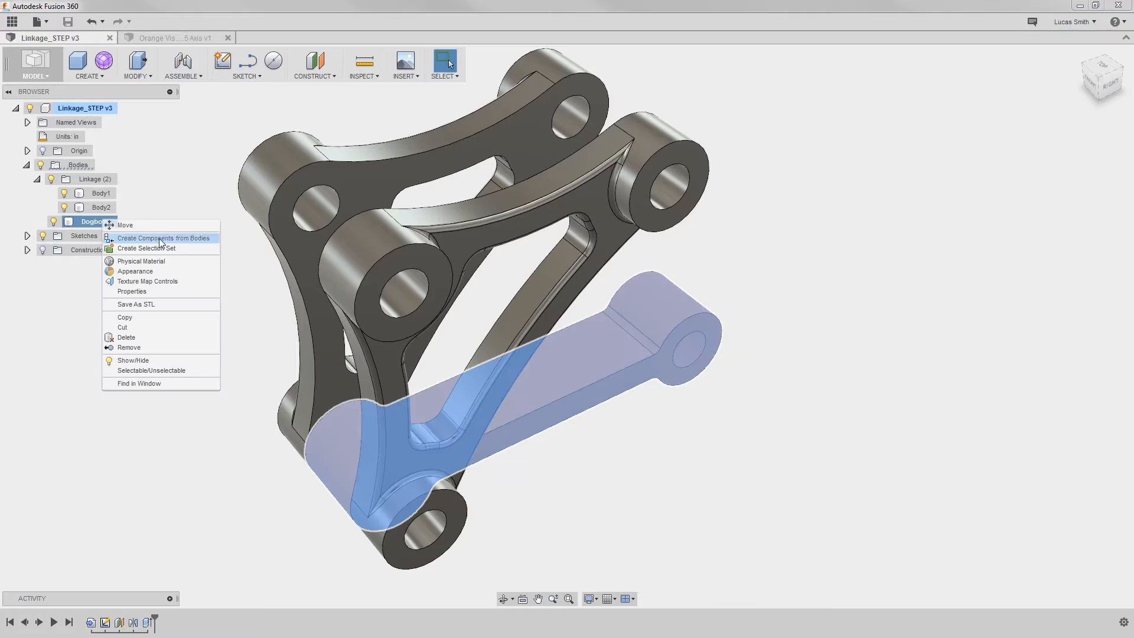
click(163, 238)
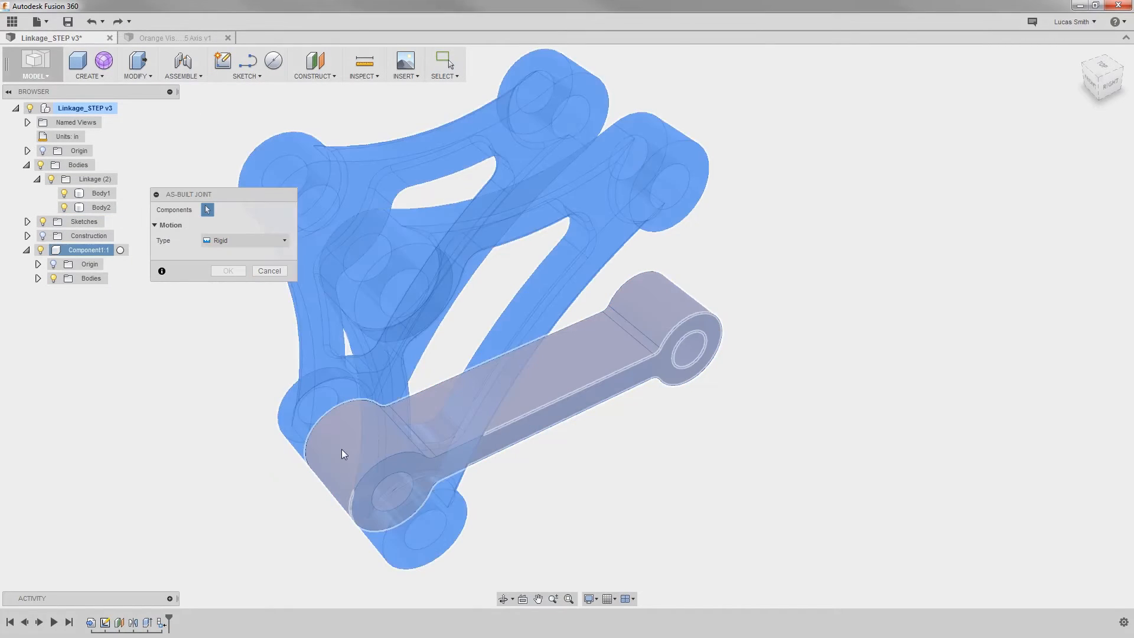
Hinge the link component with a revolute as-built joint and dismiss the Sculpt notice.
click(245, 240)
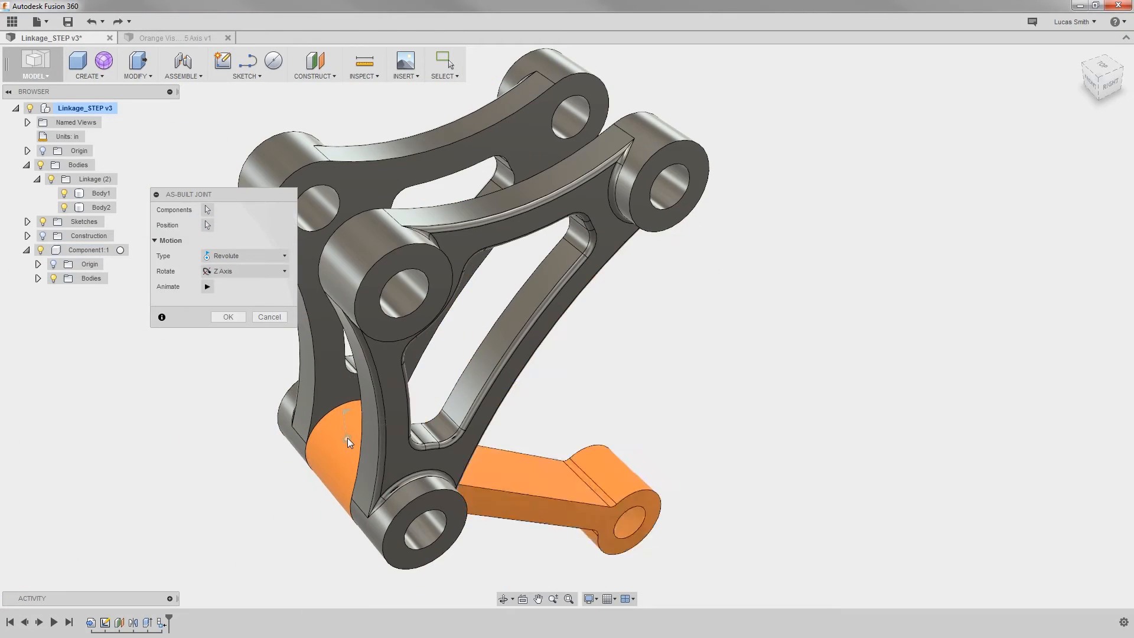
click(226, 317)
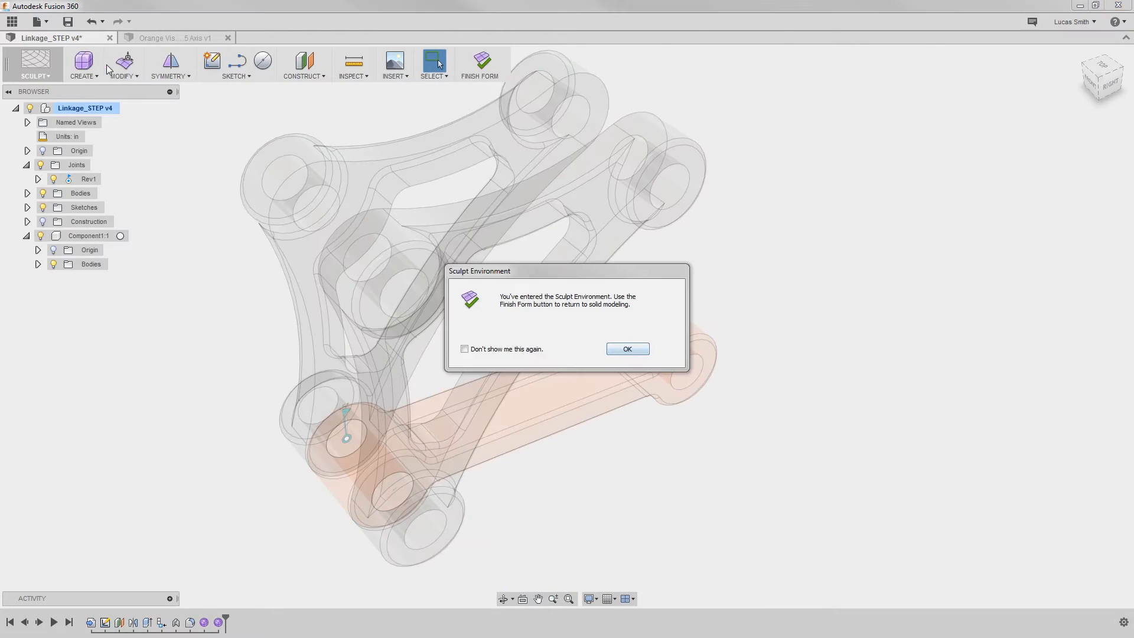
click(626, 348)
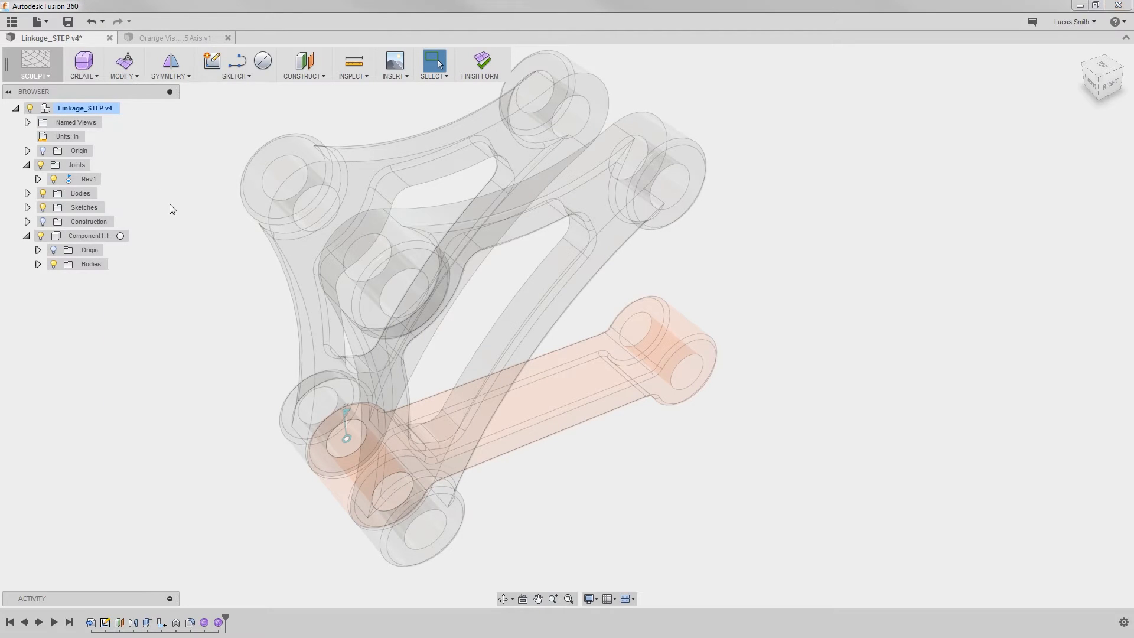
click(122, 63)
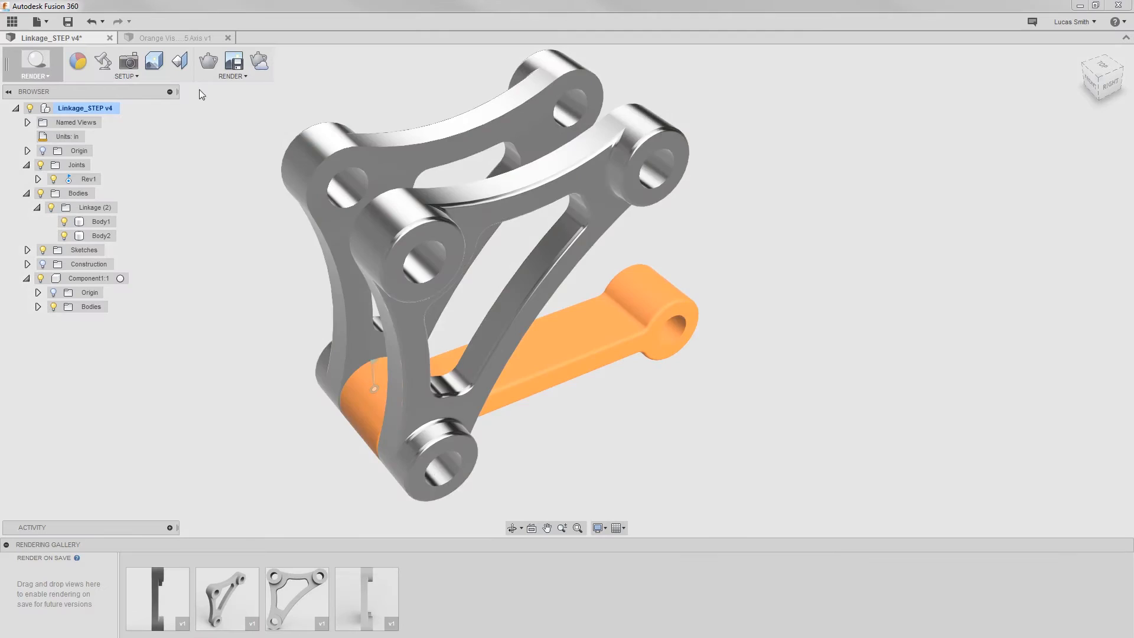
Ray-trace the linkage, view a finished gallery rendering, then pick the machining workspace.
click(227, 599)
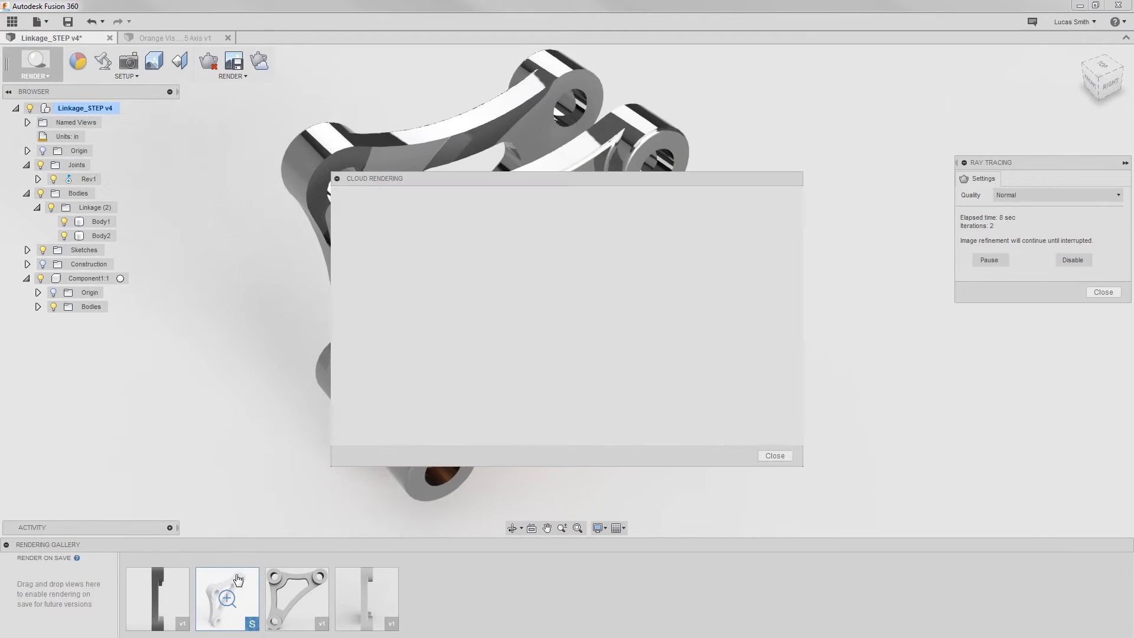
click(773, 455)
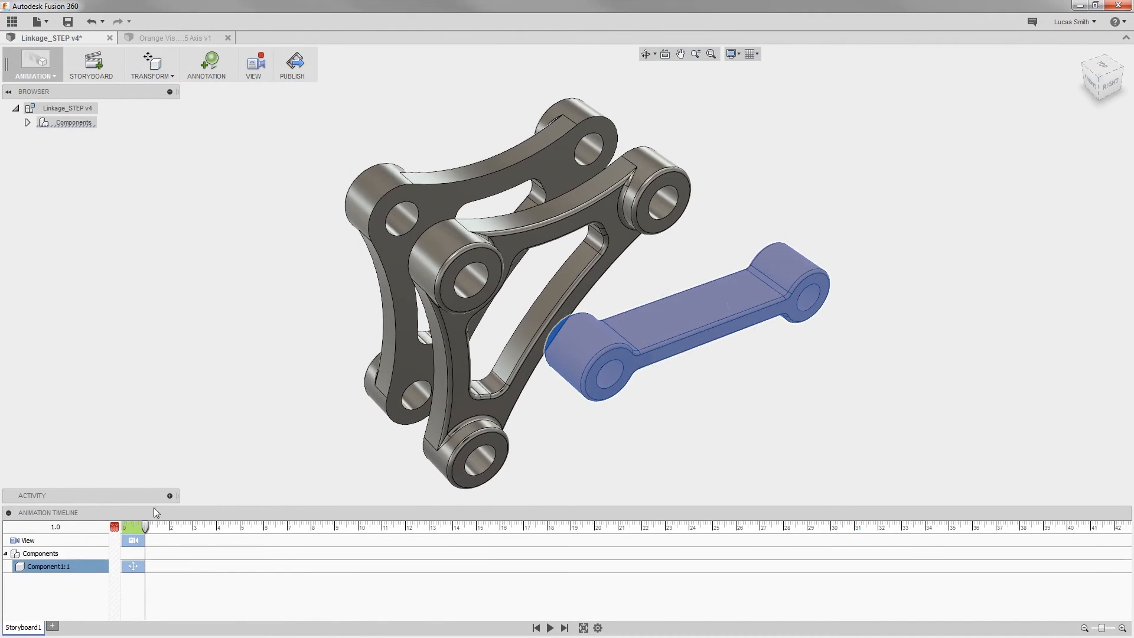
click(32, 65)
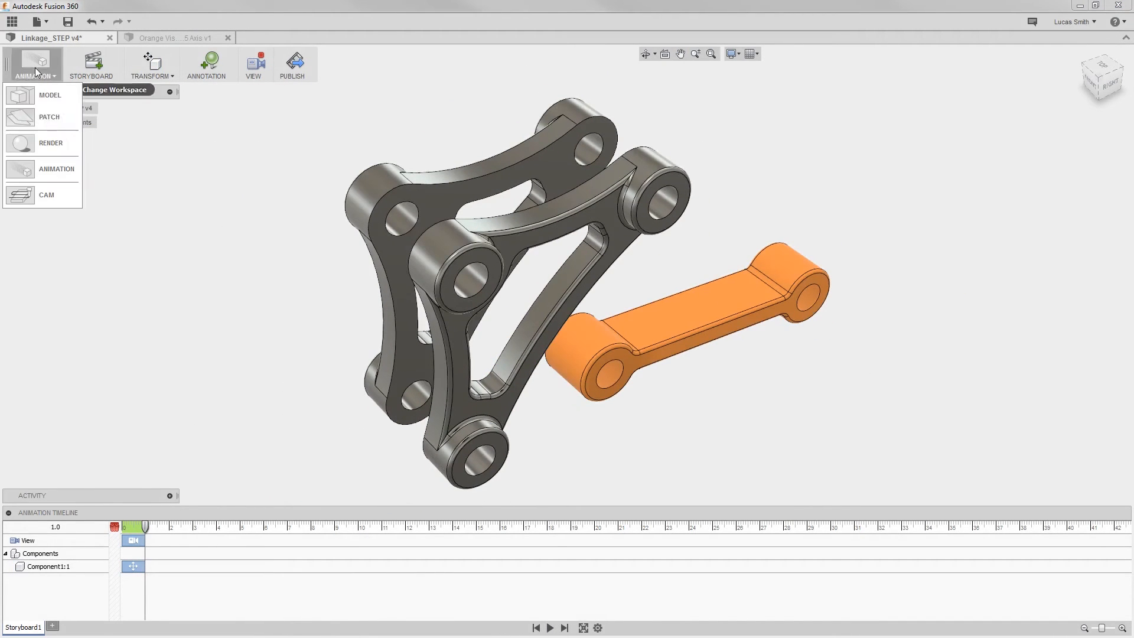
click(171, 37)
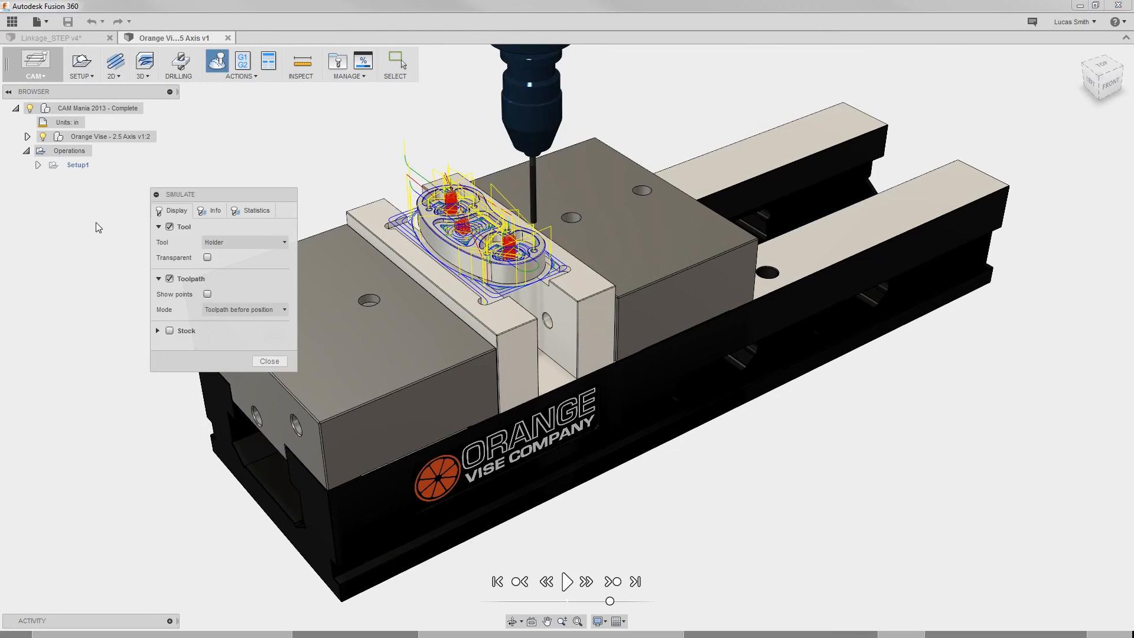
Play the vise part's toolpath simulation, pause the playback, and close it.
click(567, 580)
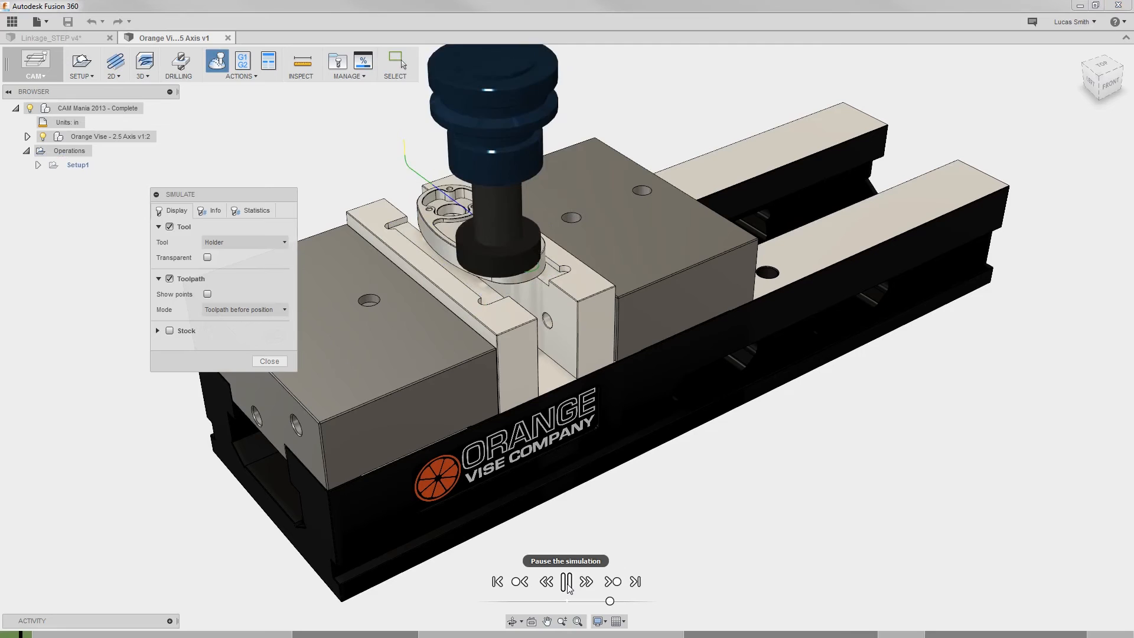
click(566, 581)
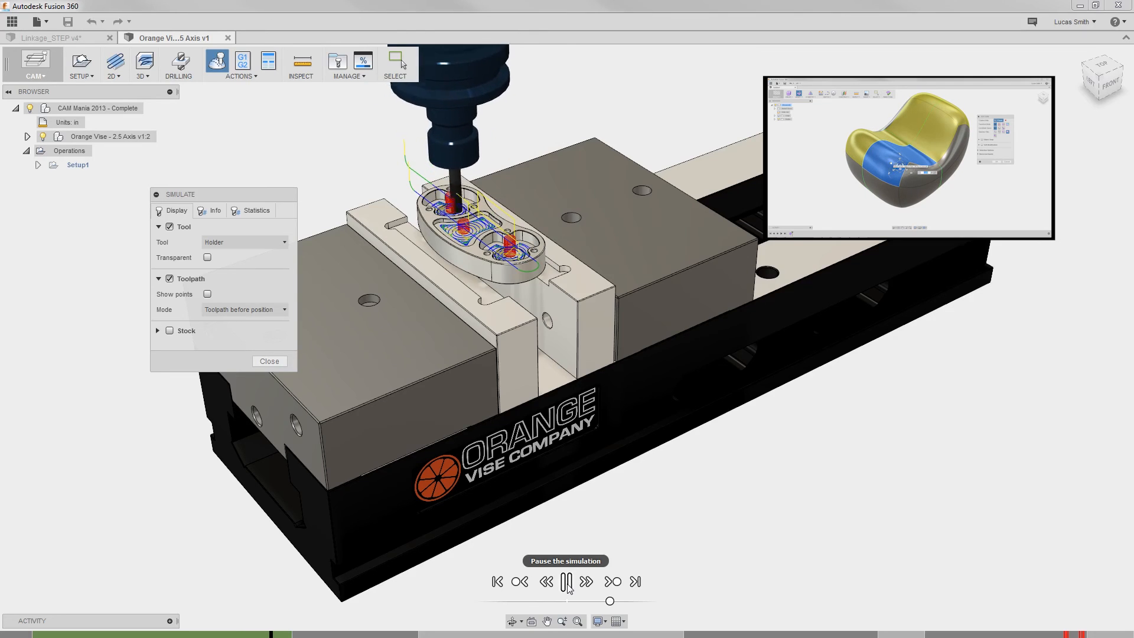
click(567, 581)
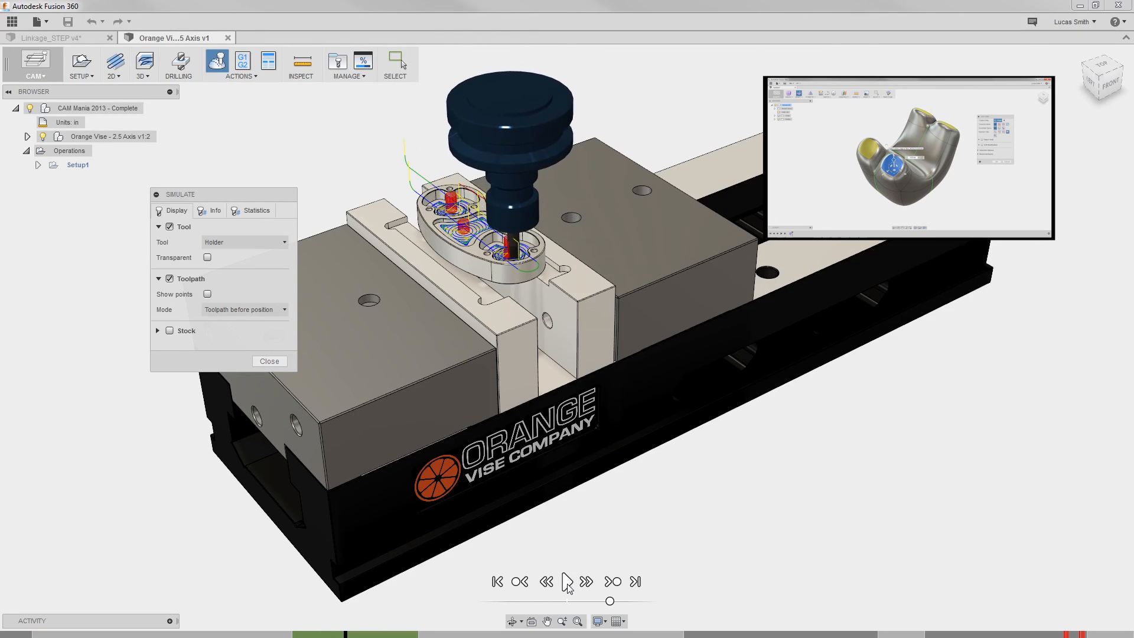
click(269, 361)
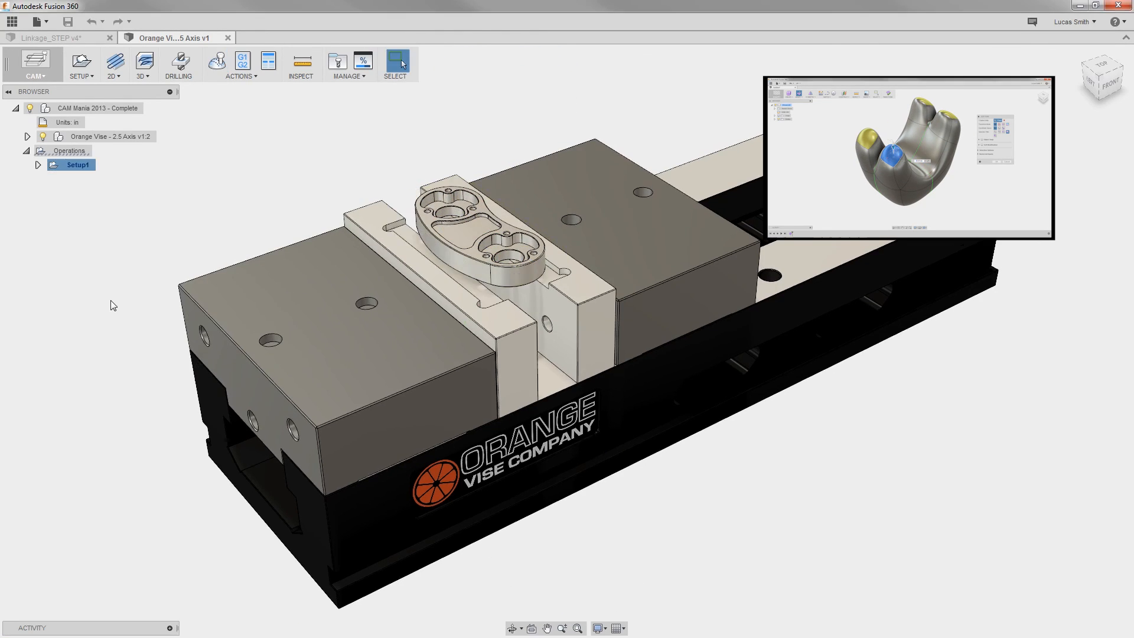